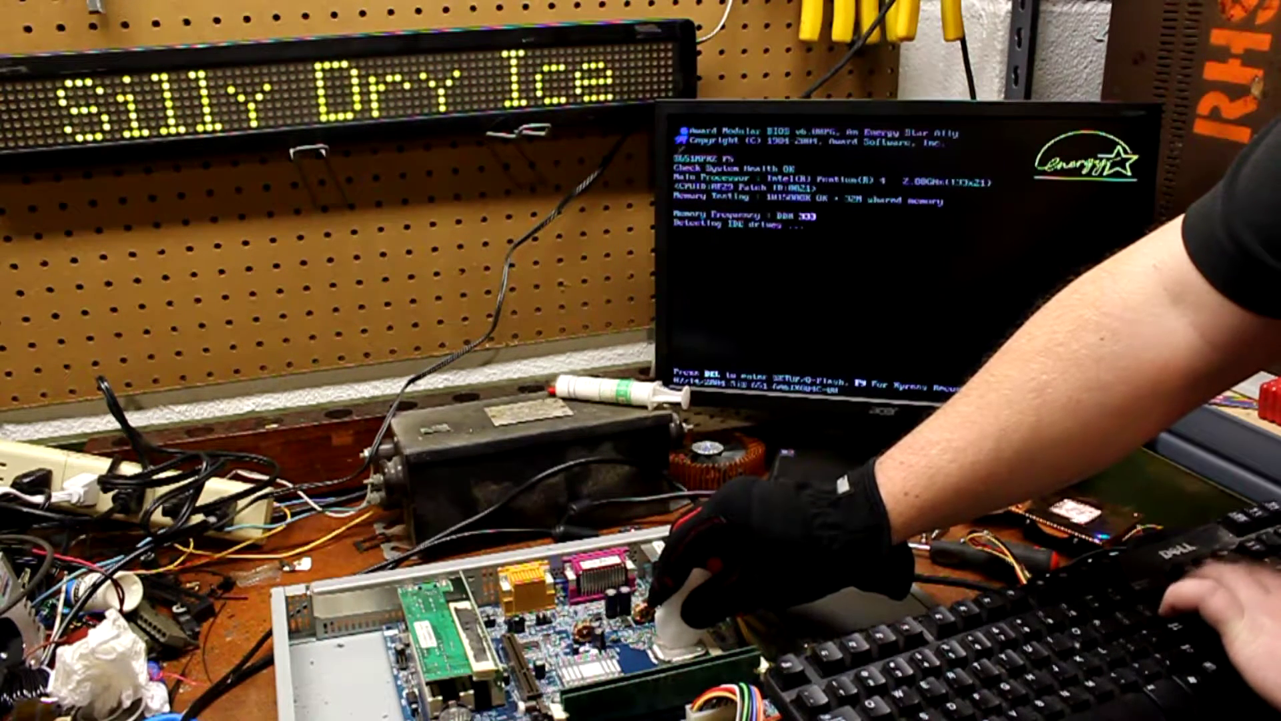
# - Enter the Award BIOS CMOS Setup main menu from the POST screen via Del
pyautogui.press('Delete')
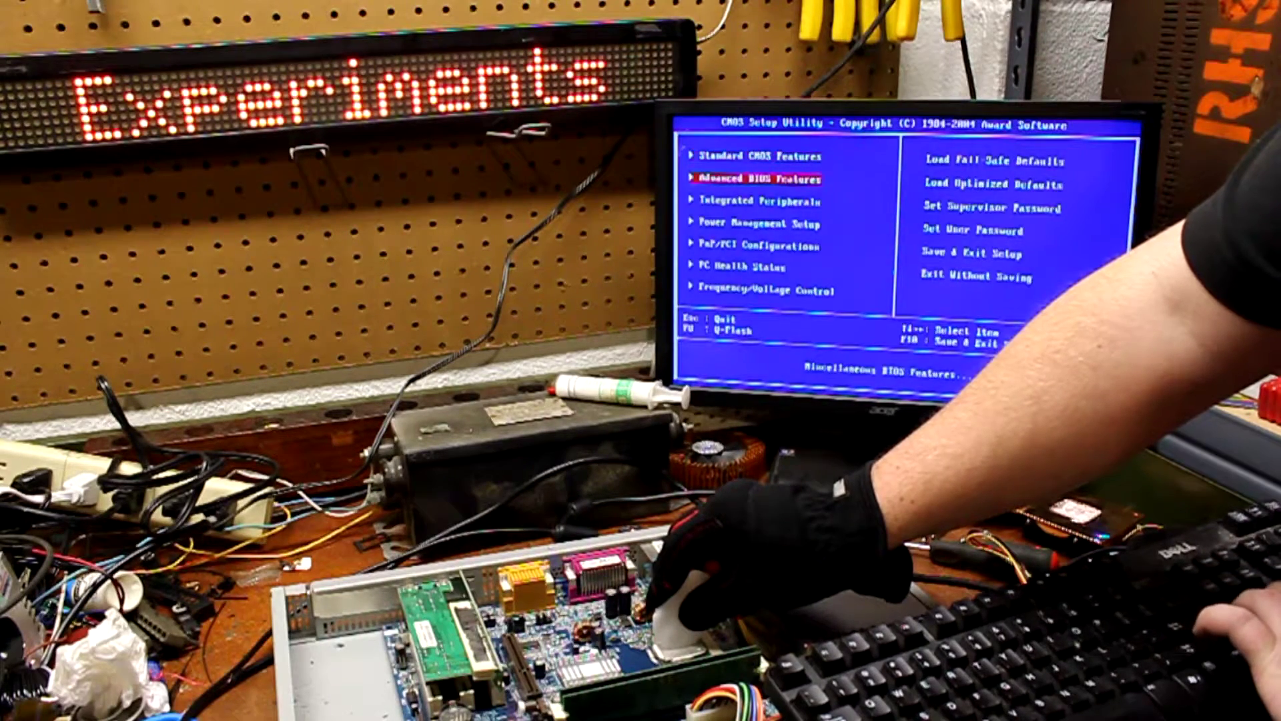